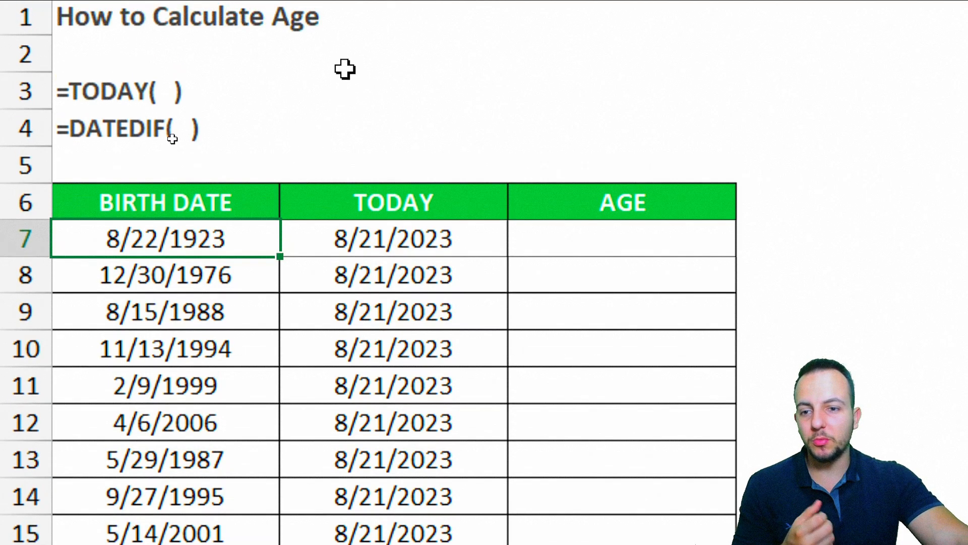
mouse_move(334, 117)
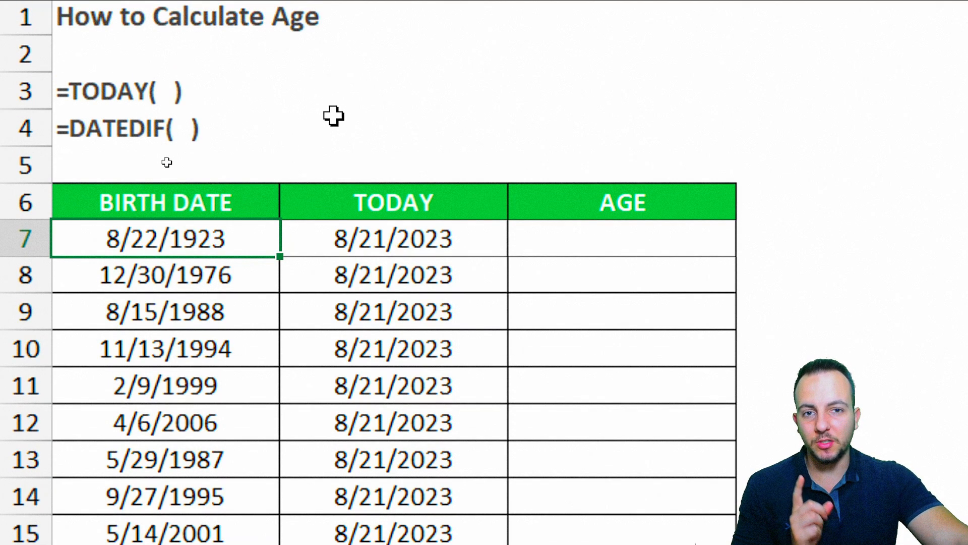
- Deselect the TODAY column and scroll to the first AGE cell beside the birth dates
scroll(down, 3)
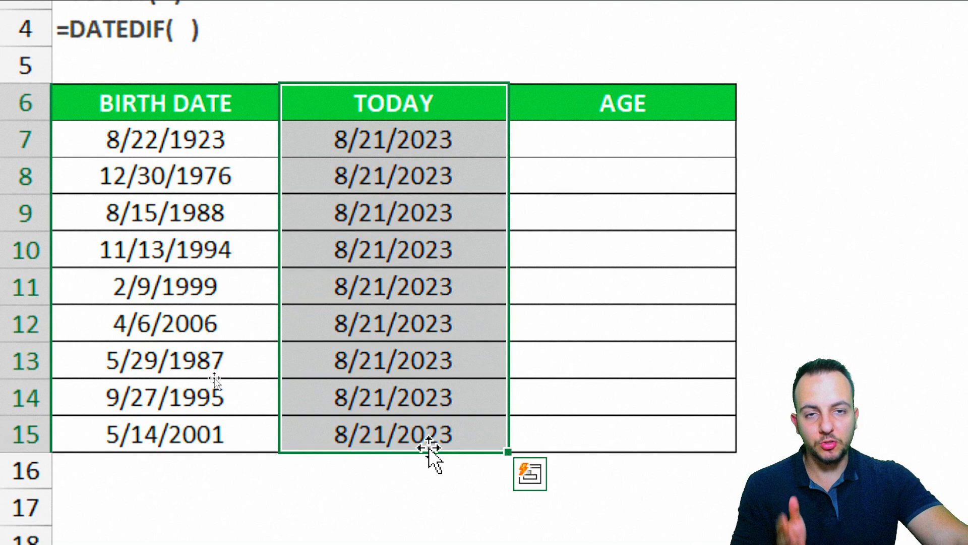
click(162, 103)
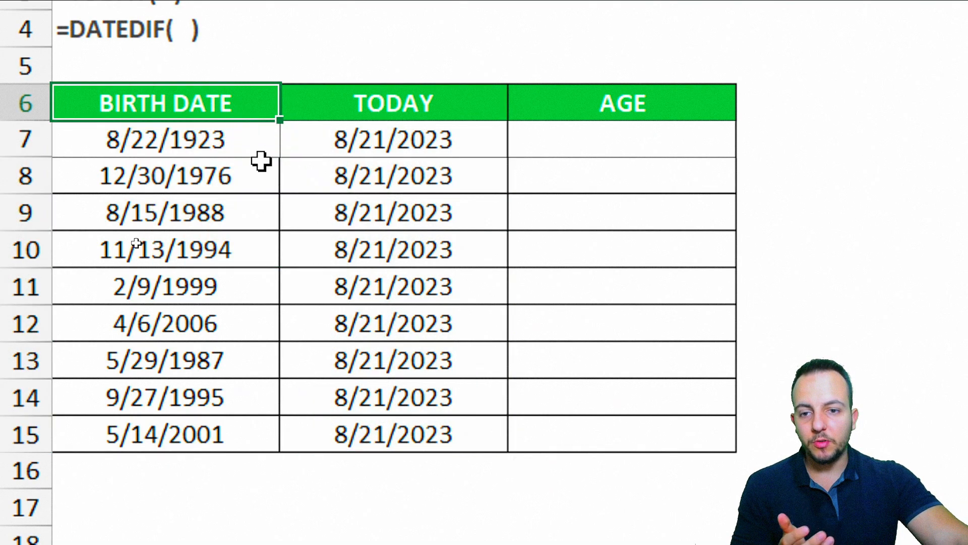
mouse_move(412, 417)
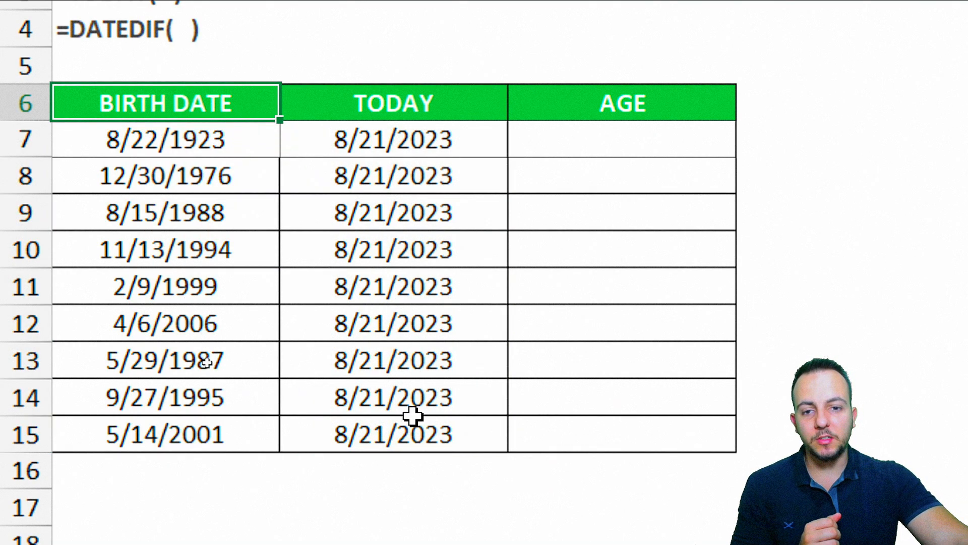
scroll(down, 3)
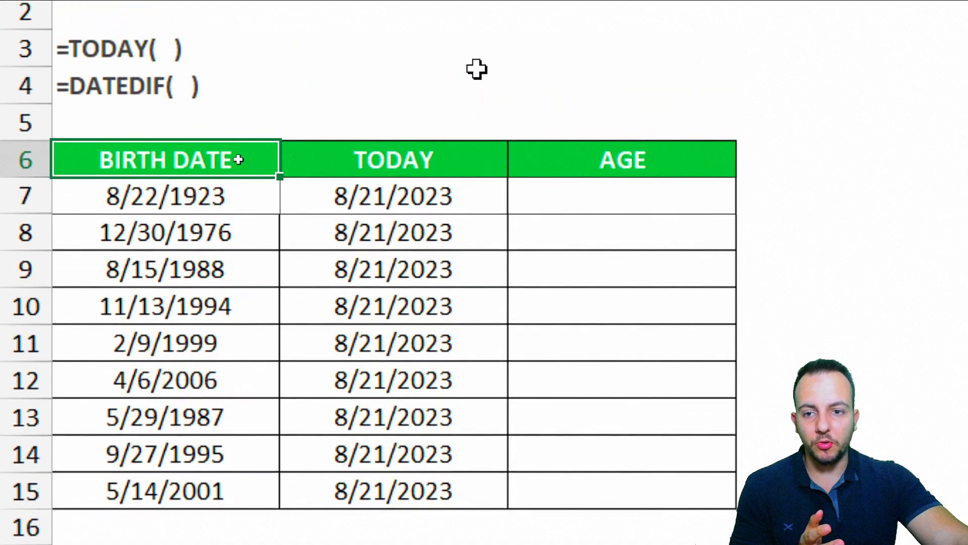
scroll(up, 3)
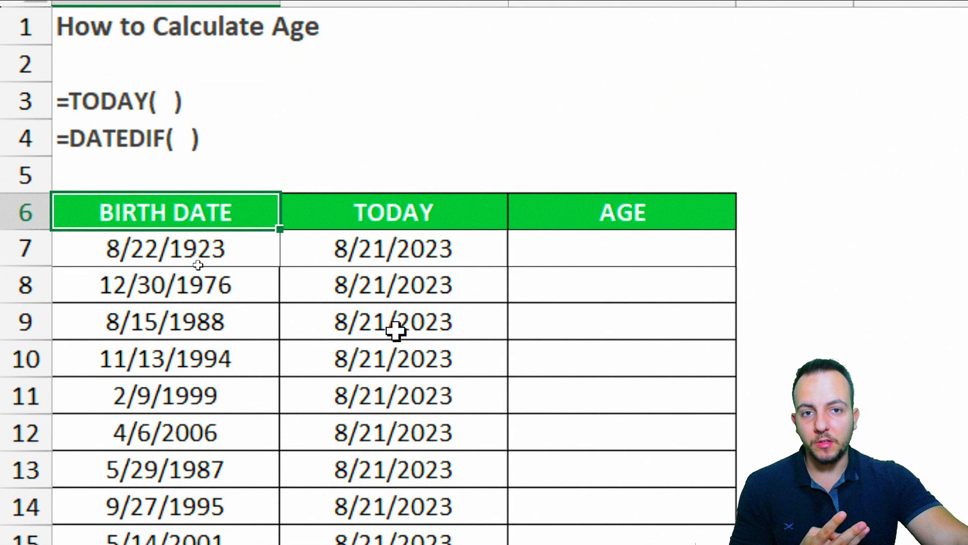
scroll(down, 3)
text(=B7-)
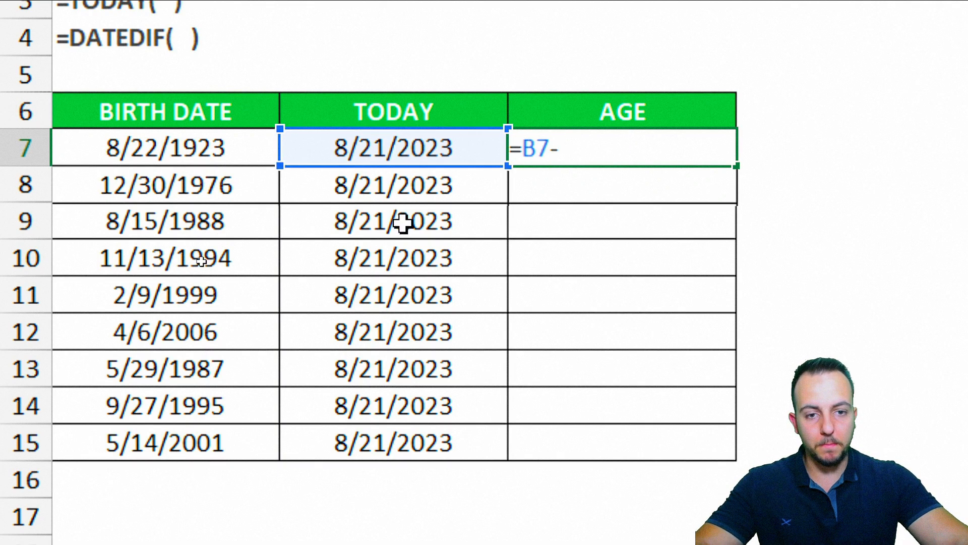
- Complete the age formula as (B7-A7)/365, giving 100.0657534 in the first AGE cell
click(165, 147)
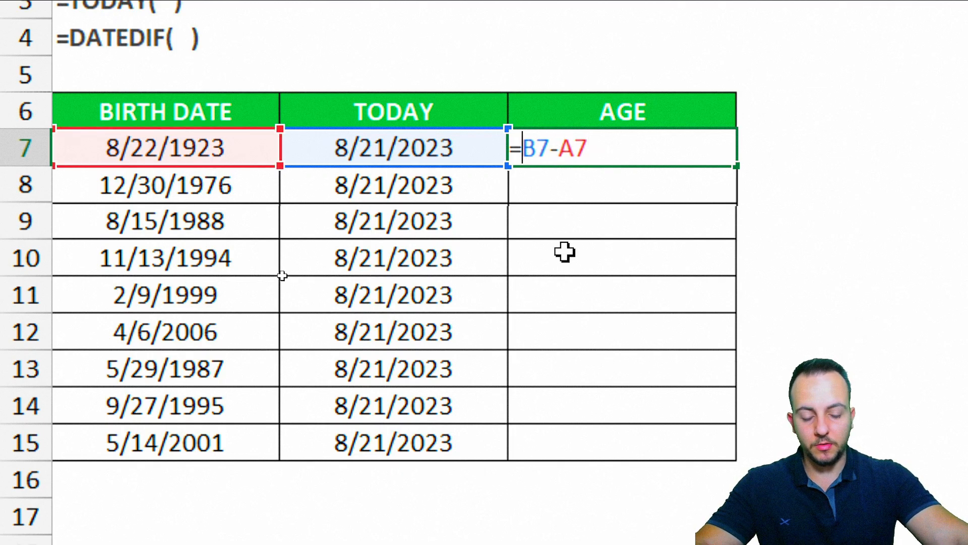
text(()
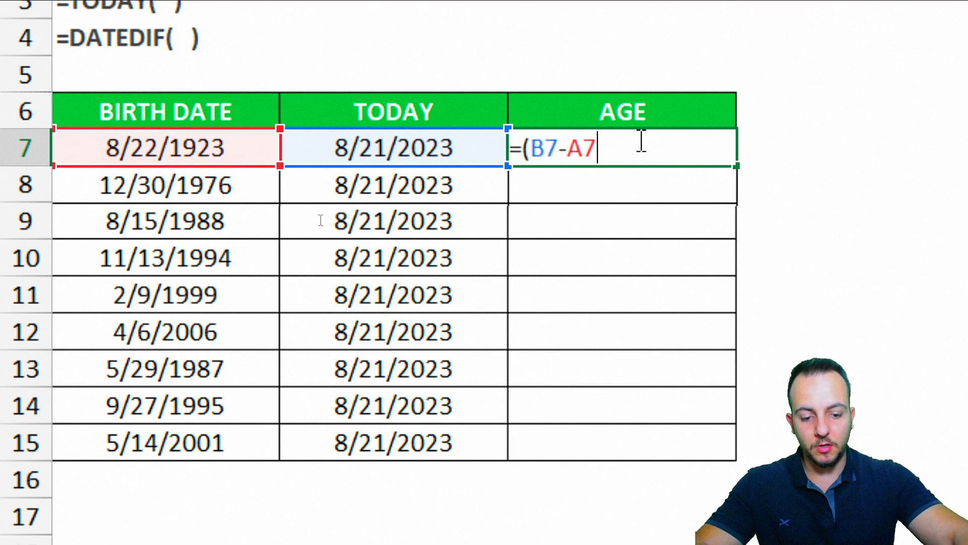
text()/)
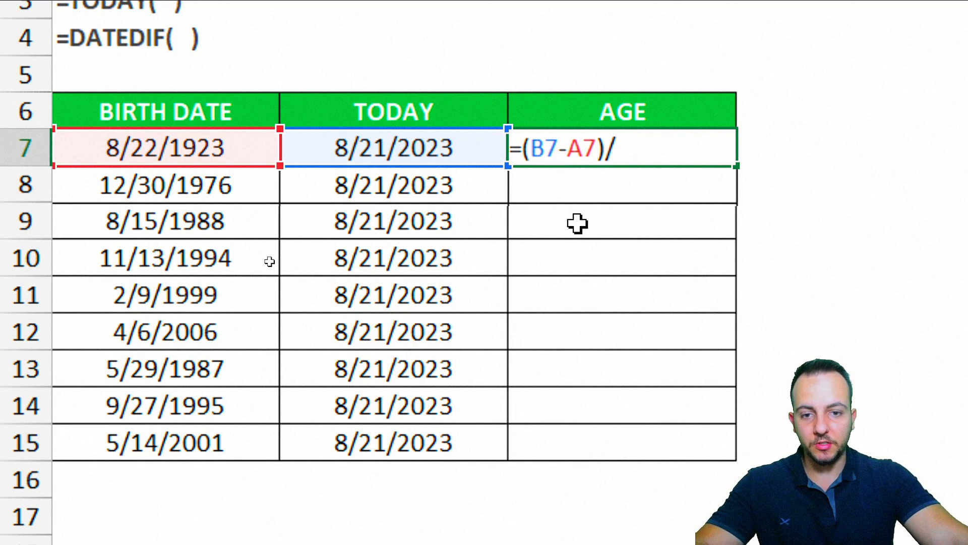
text(365)
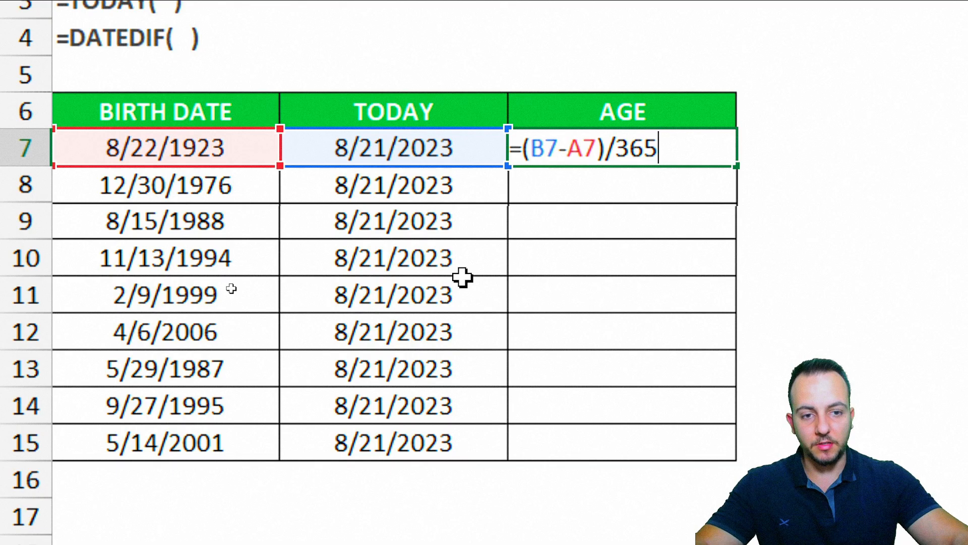
key(Enter)
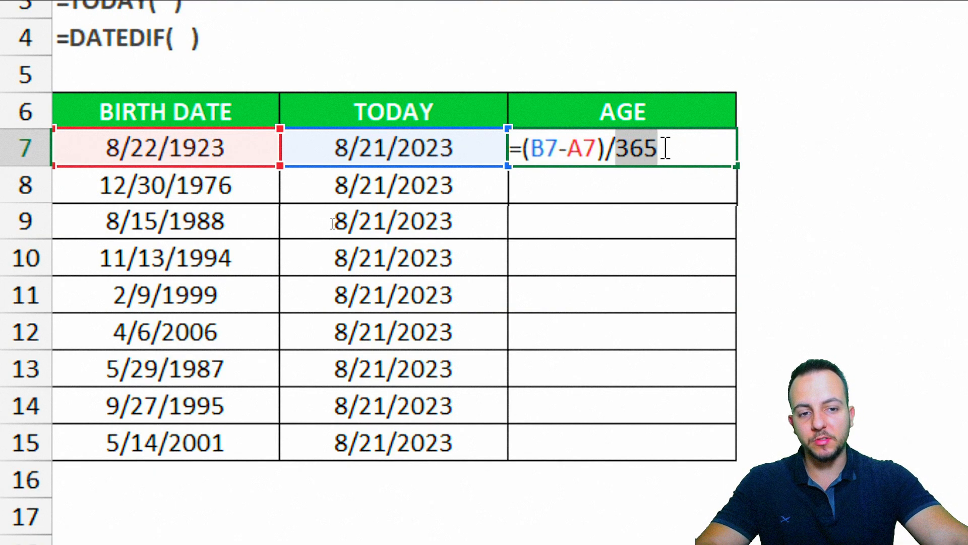
key(Enter)
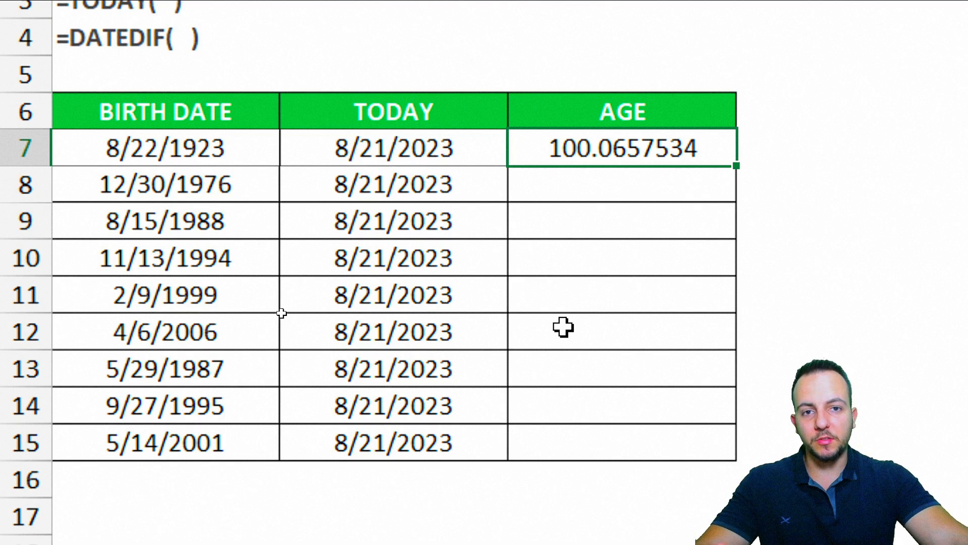
mouse_move(551, 330)
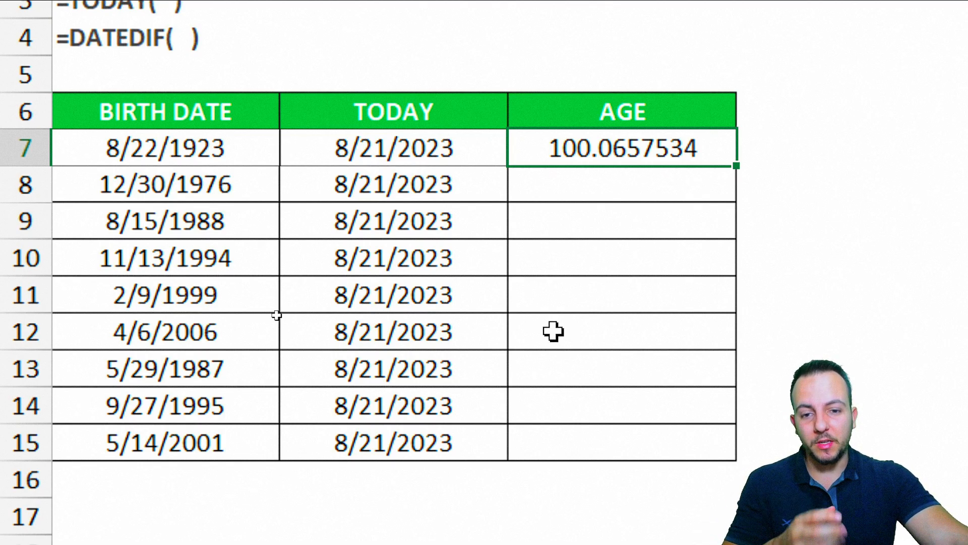
mouse_move(589, 399)
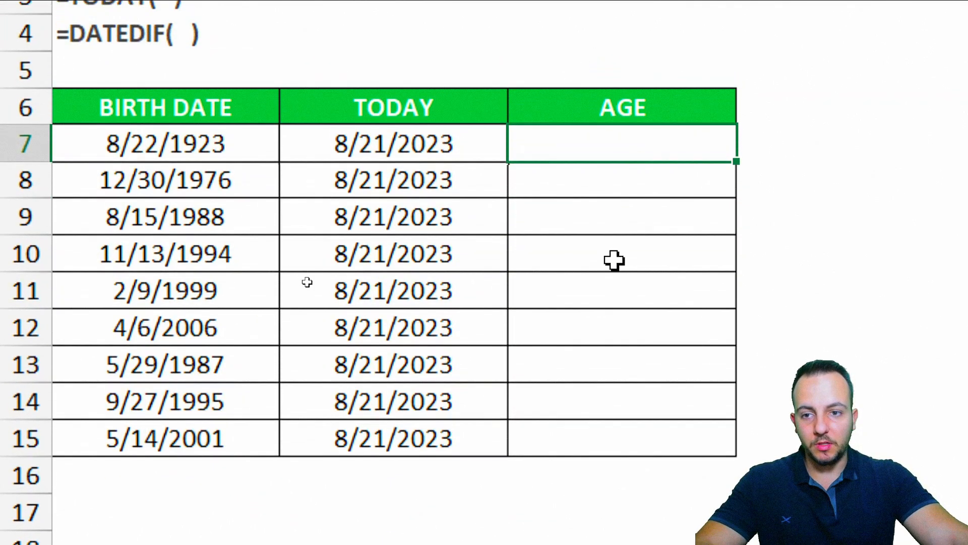
- Enter =DATEDIF(A7,B7,"Y") in C7 to show the age in whole years
text(=DATE)
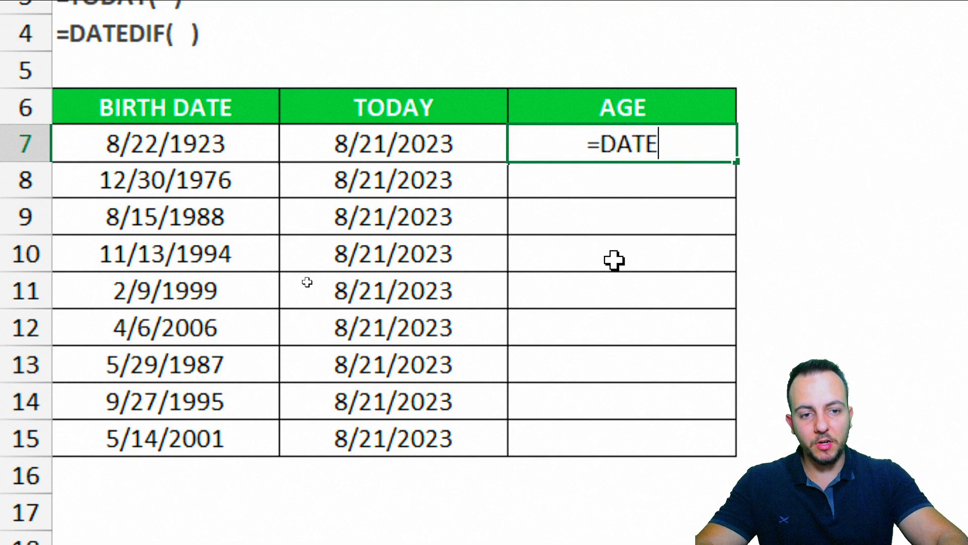
text(DATE)
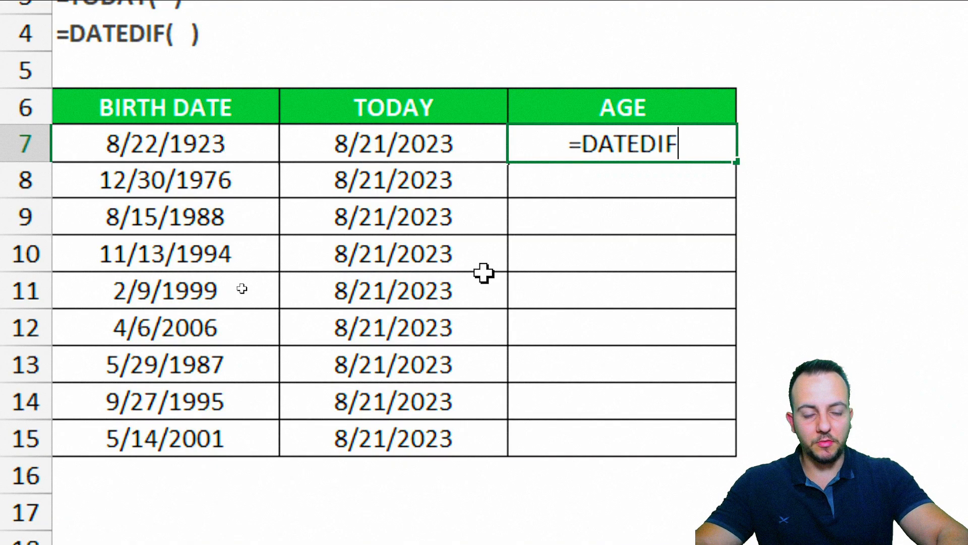
text(()
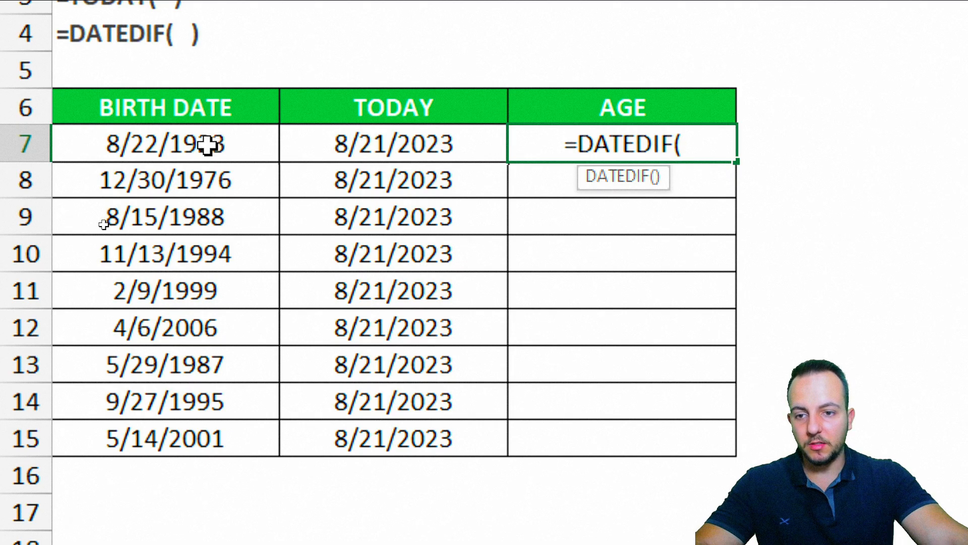
click(166, 146)
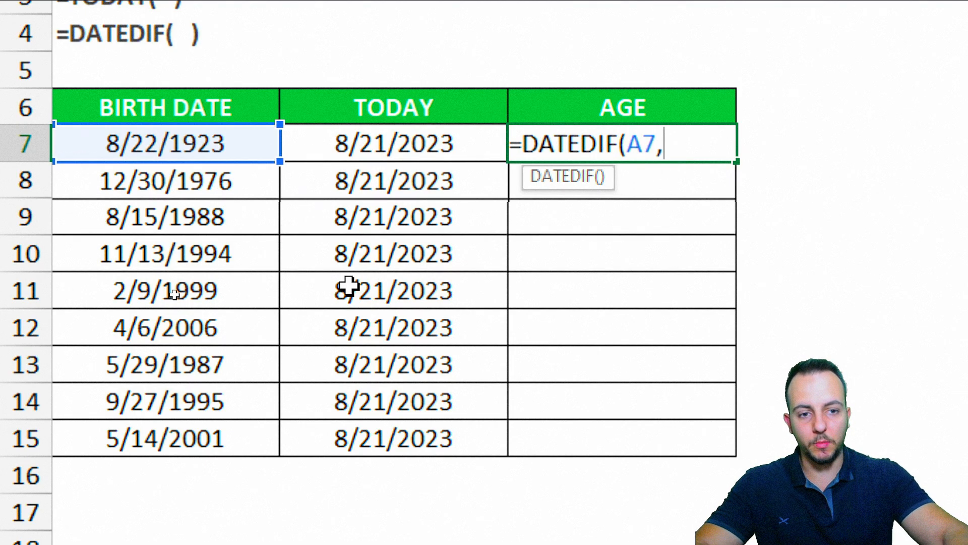
mouse_move(419, 153)
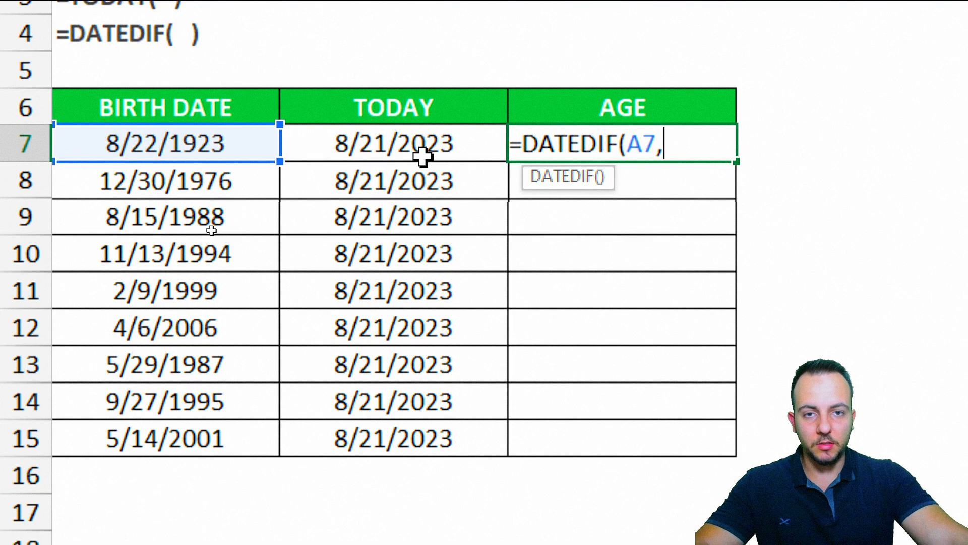
click(392, 143)
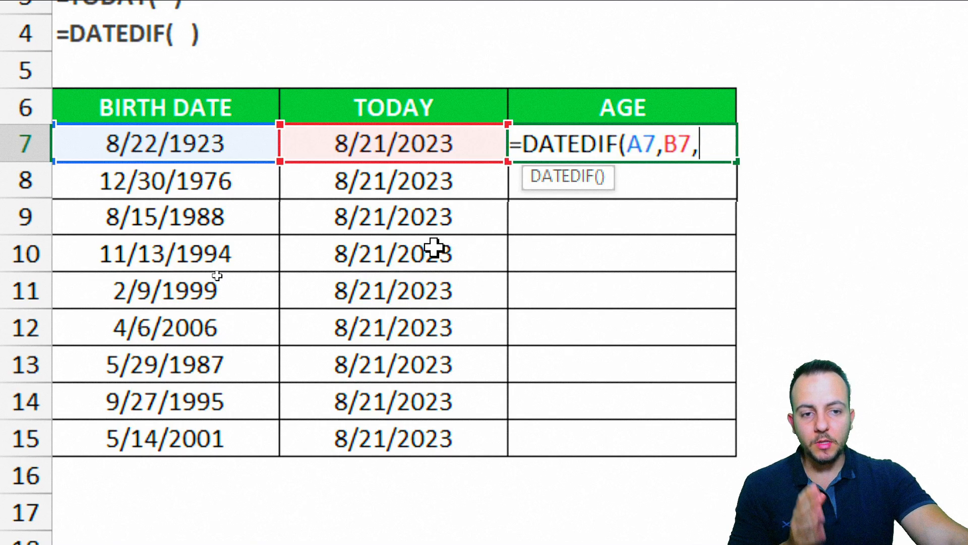
mouse_move(549, 343)
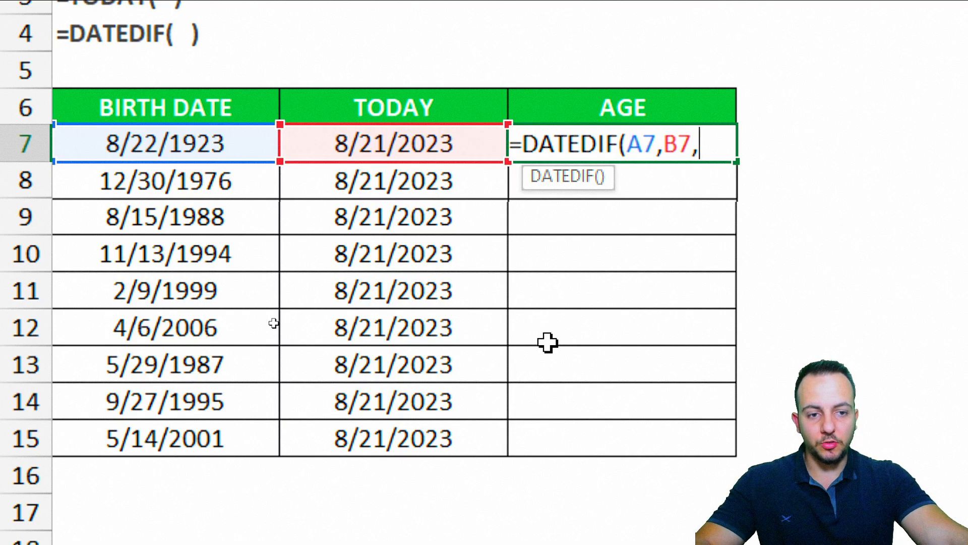
text("Y"))
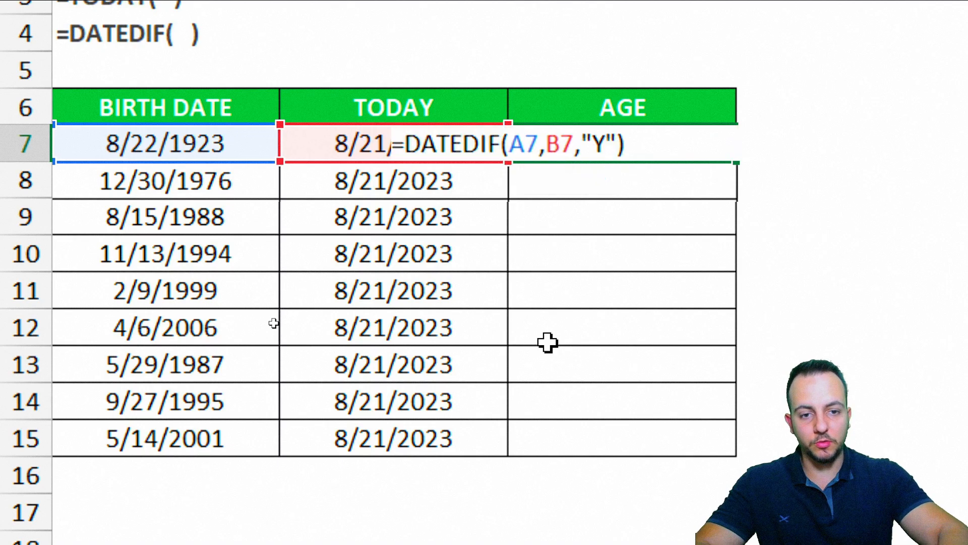
key(Enter)
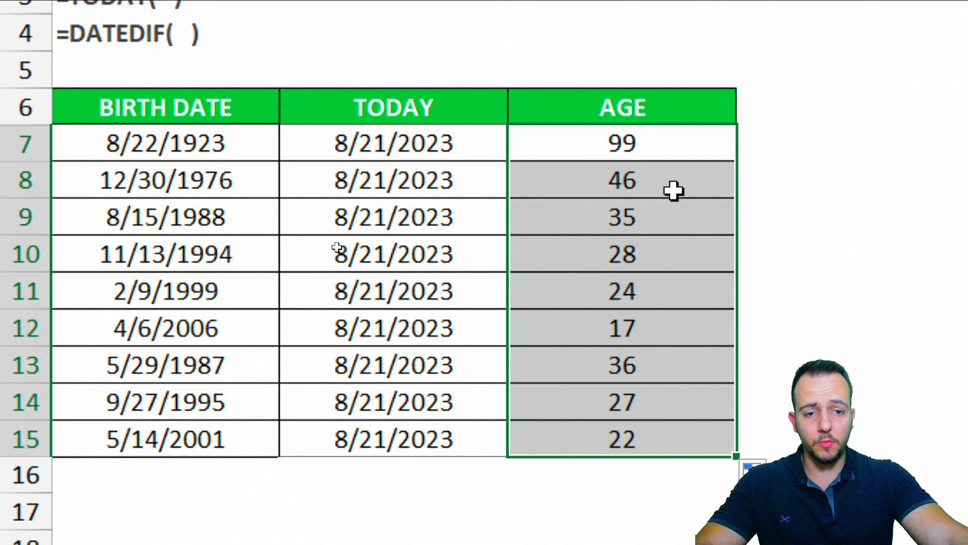
click(617, 403)
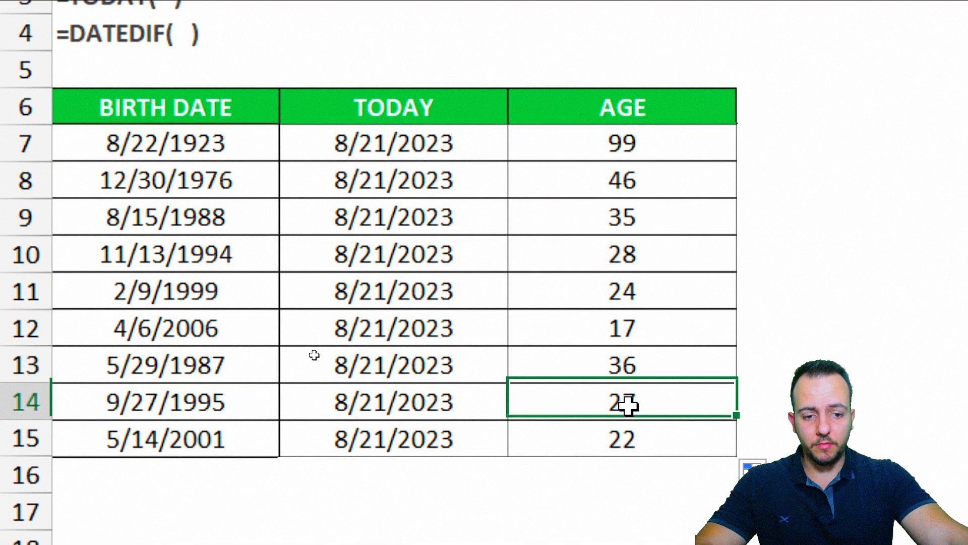
click(621, 143)
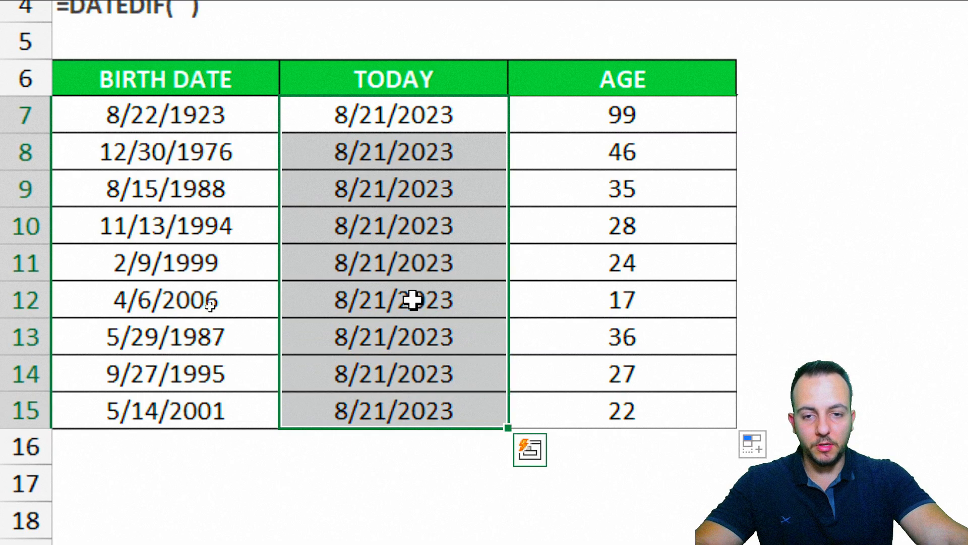
mouse_move(432, 189)
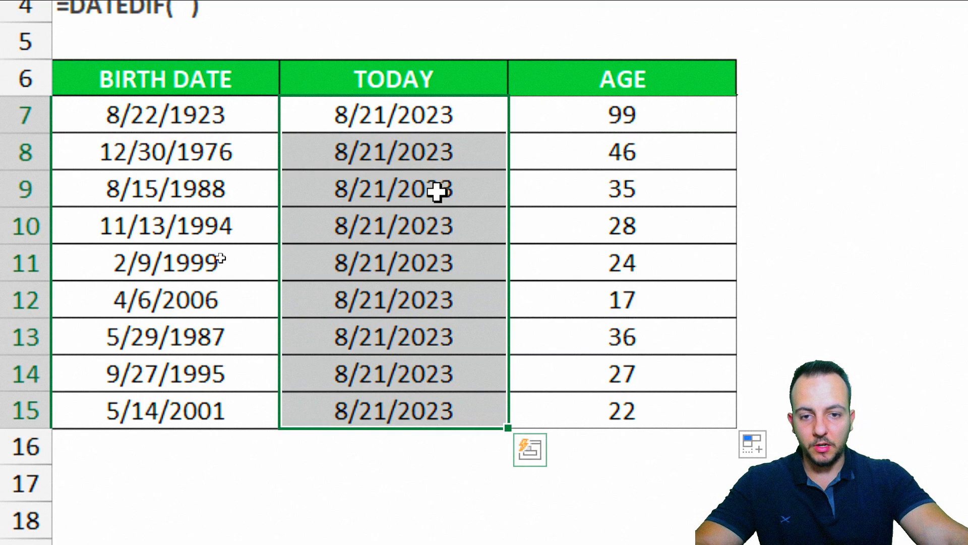
- Replace the first TODAY date in B7 with the TODAY function from autocomplete
text(=TODA)
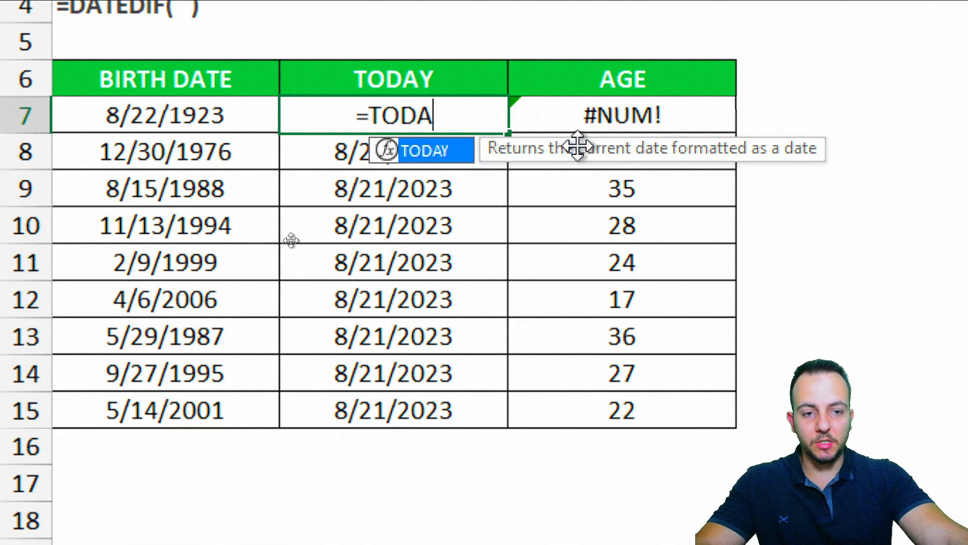
mouse_move(420, 174)
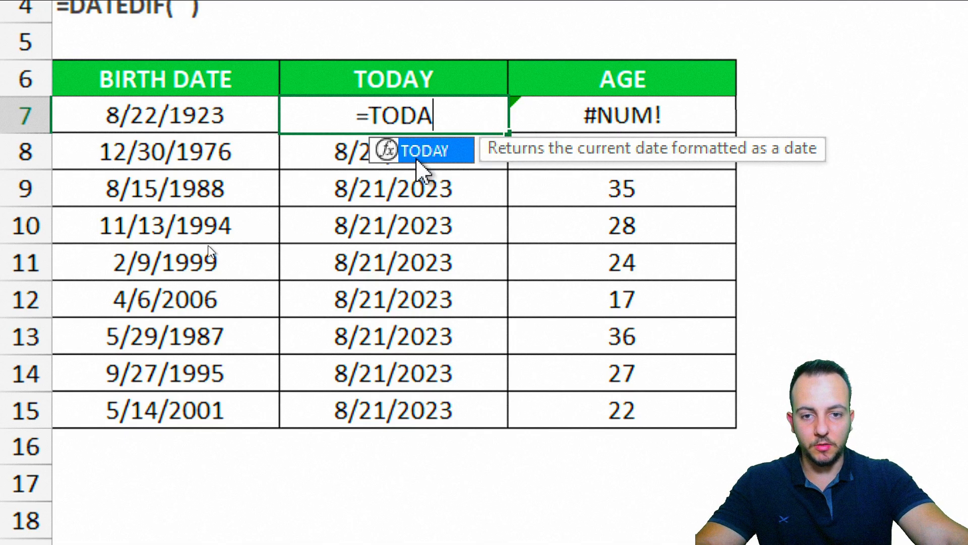
key(Enter)
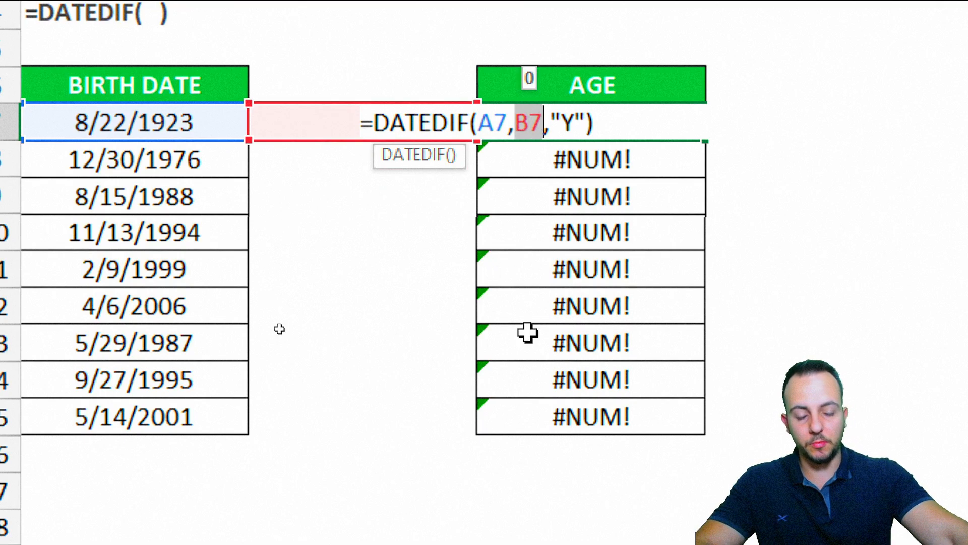
- Make the DATEDIF formula in C7 use TODAY() as its end date, restoring the ages
text(TODAY()
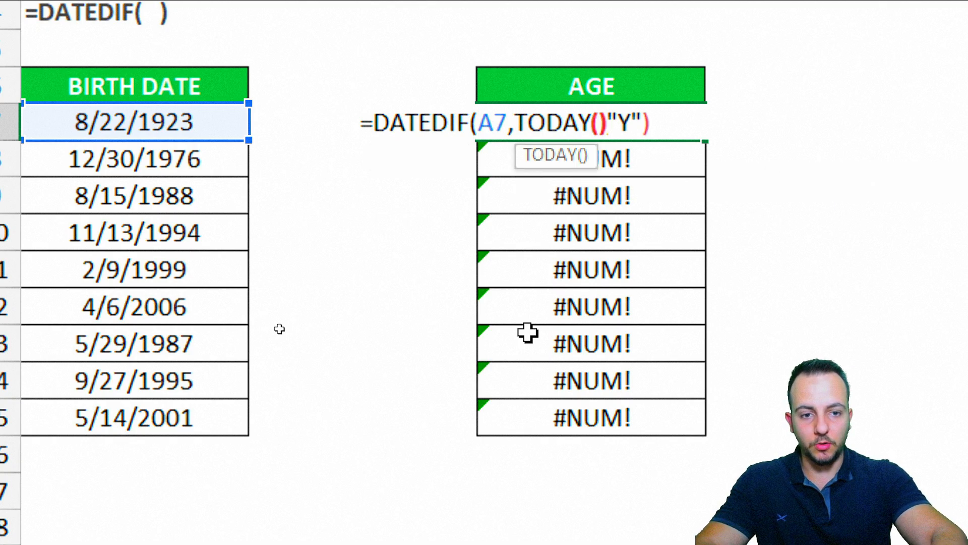
key(Enter)
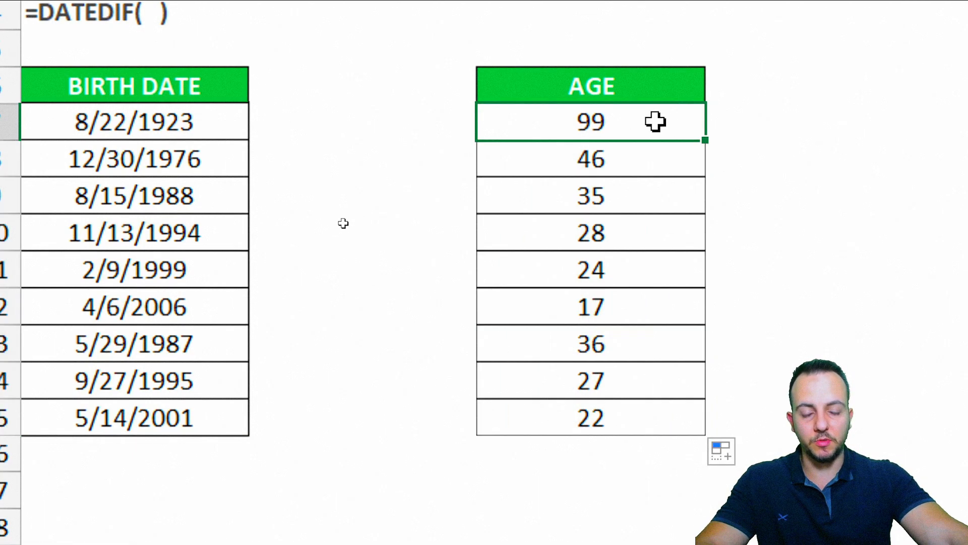
mouse_move(636, 152)
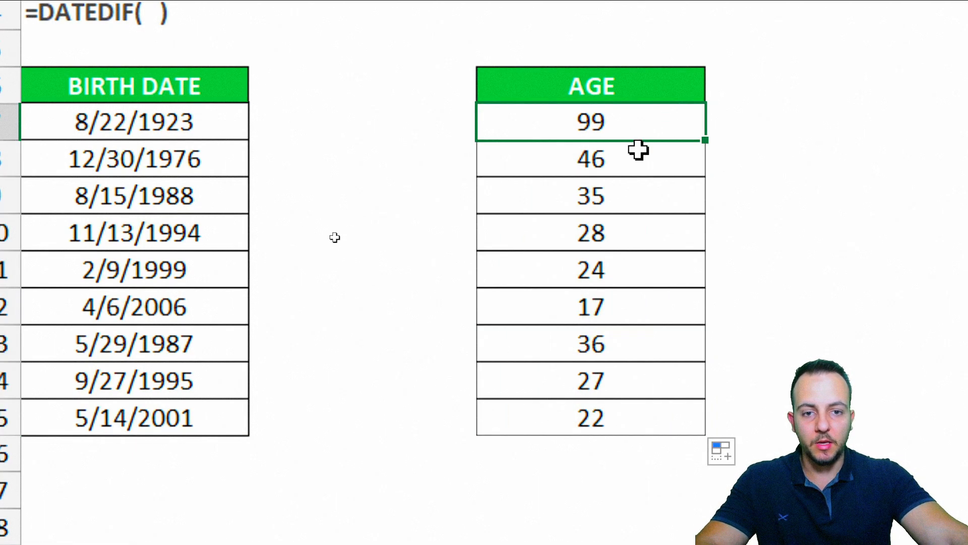